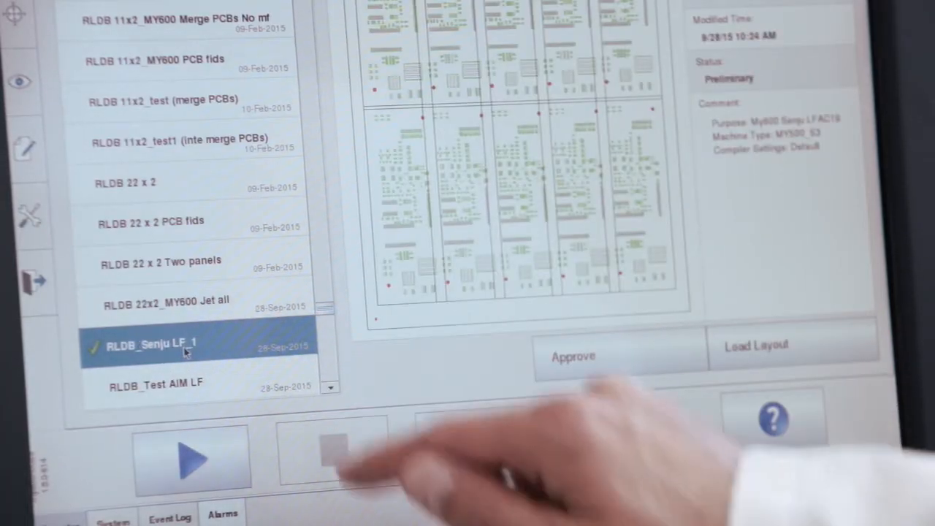
Start a print batch for the selected RLDB_Senju LF_1 layout, bringing up the Start Batch confirmation
left_click(192, 459)
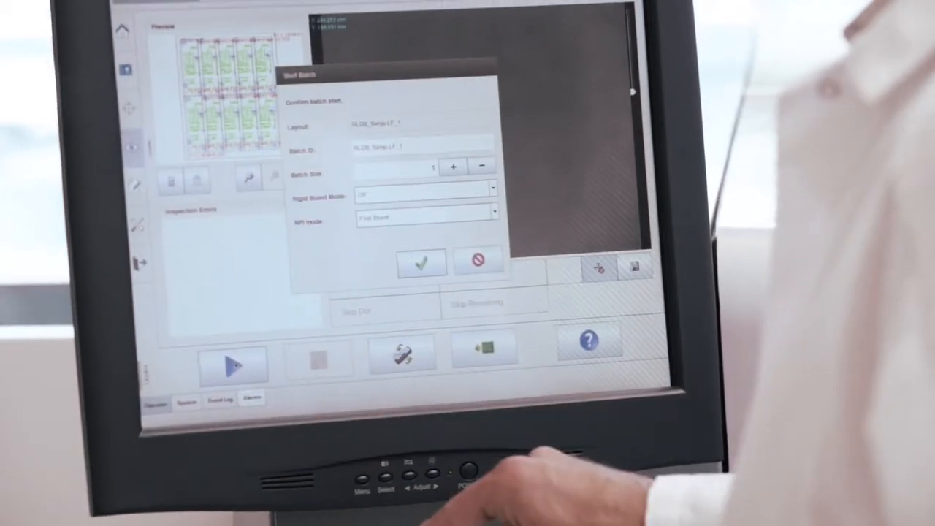